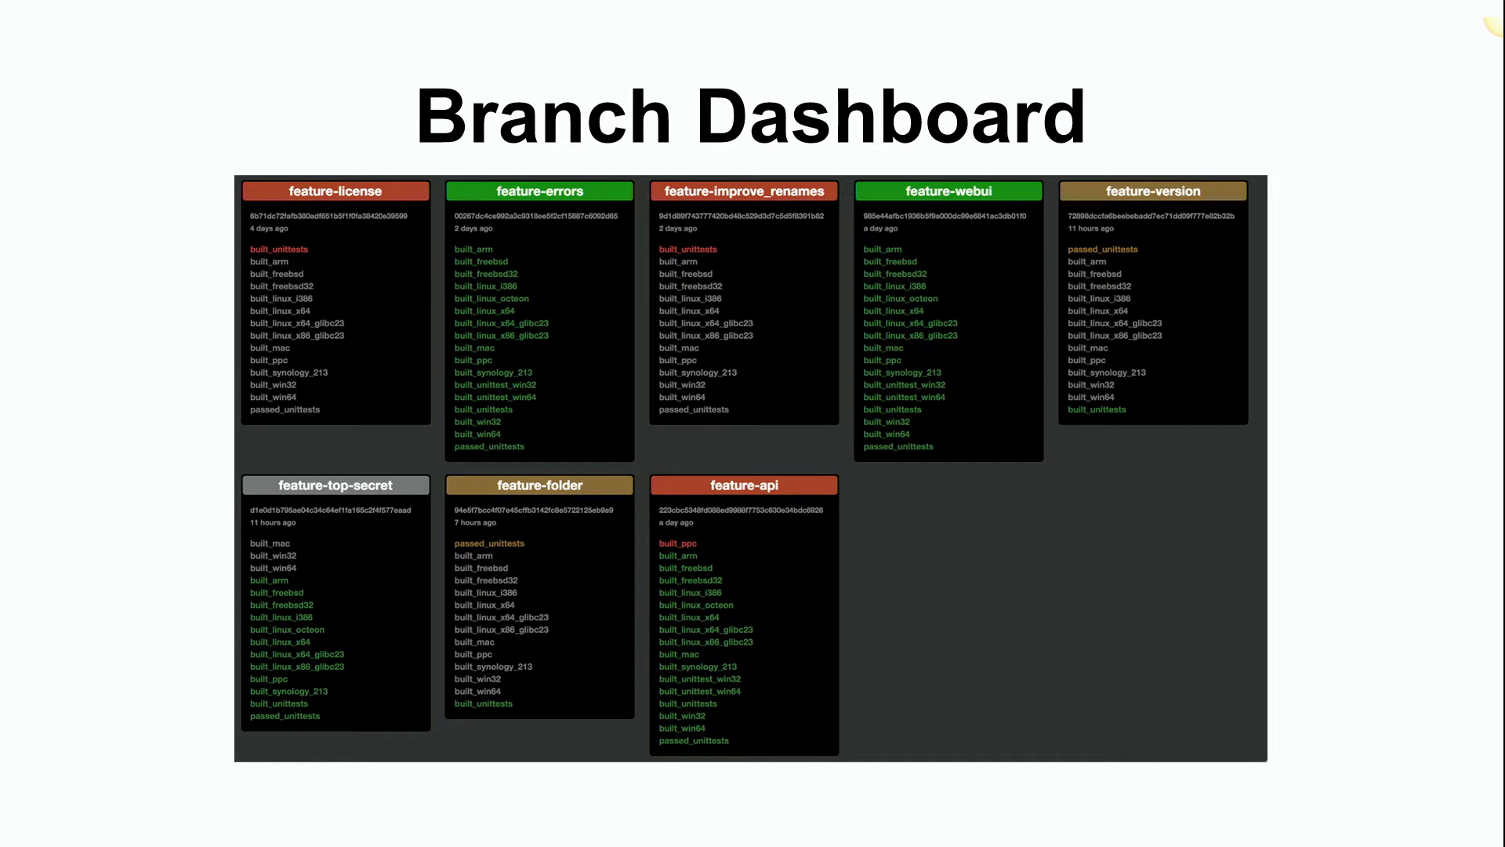
Advance from the Branch Dashboard slide to the 'What I Had to Build' slide
key("right")
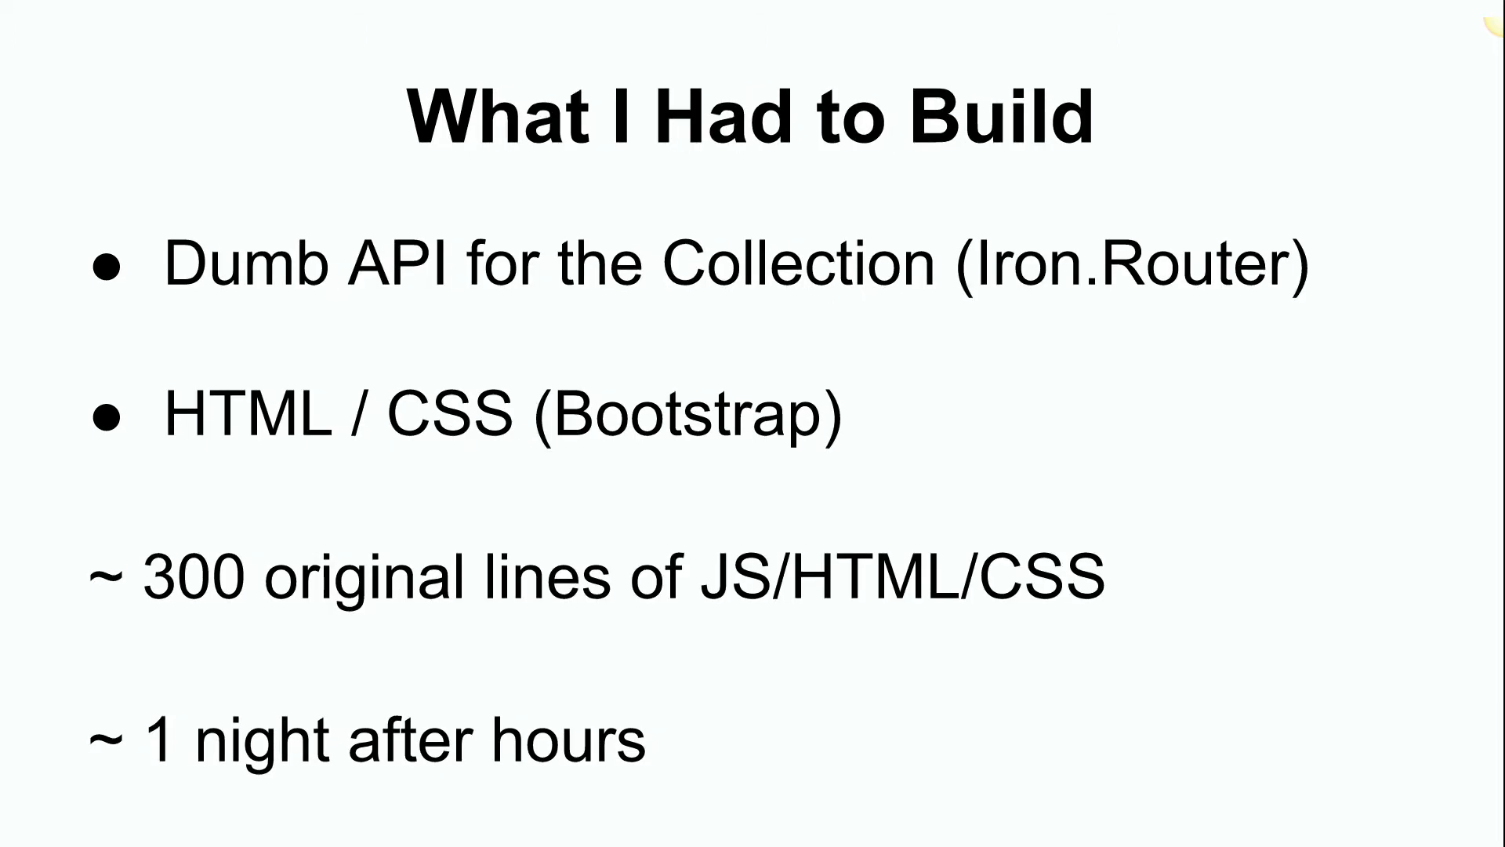
Advance past the 'What I Had to Build' slide to begin the live demo
key("Right")
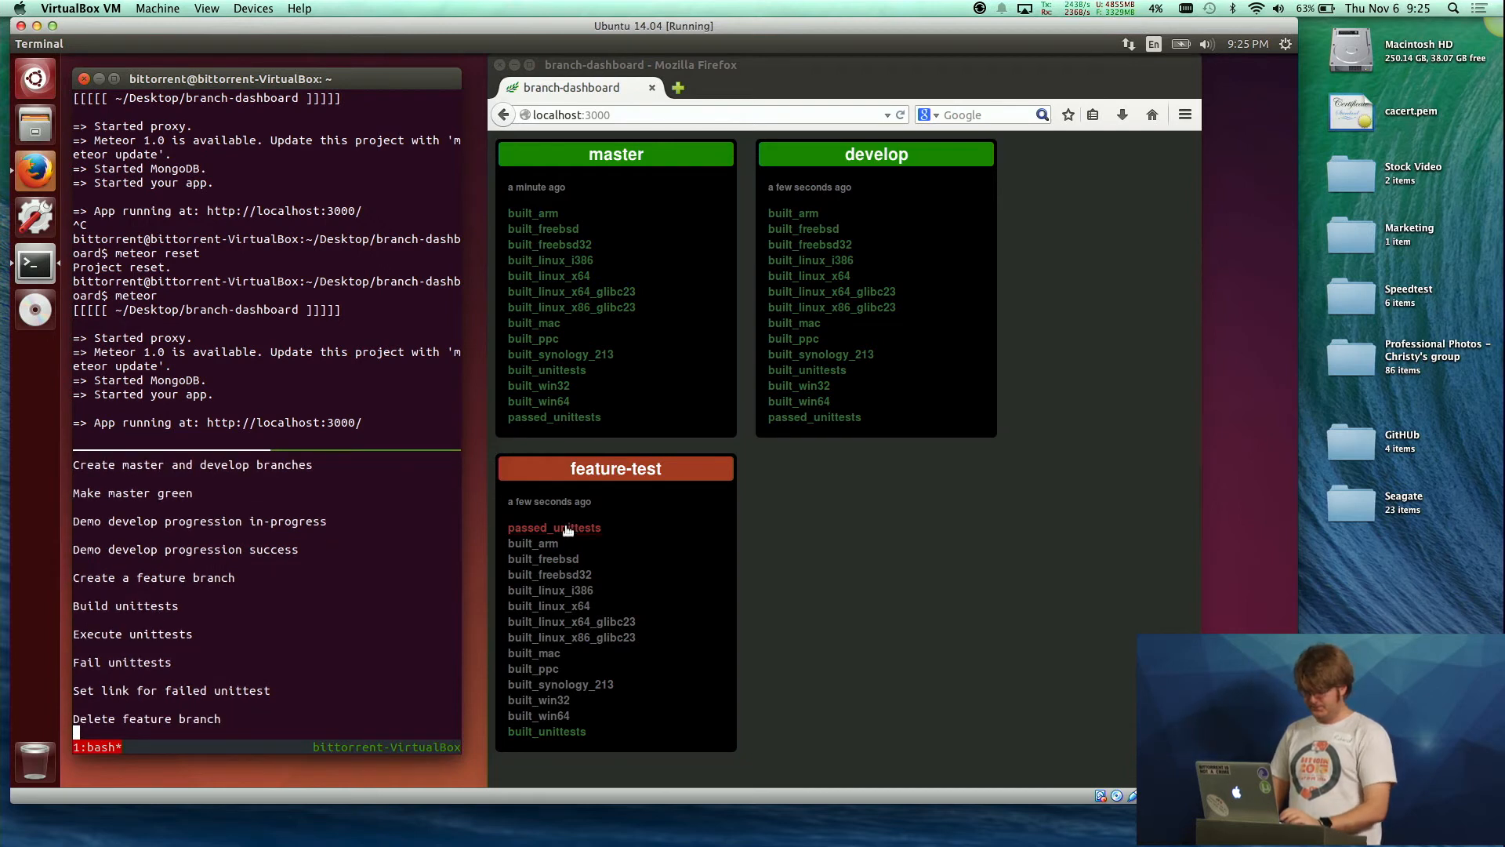
mouse_move(633, 499)
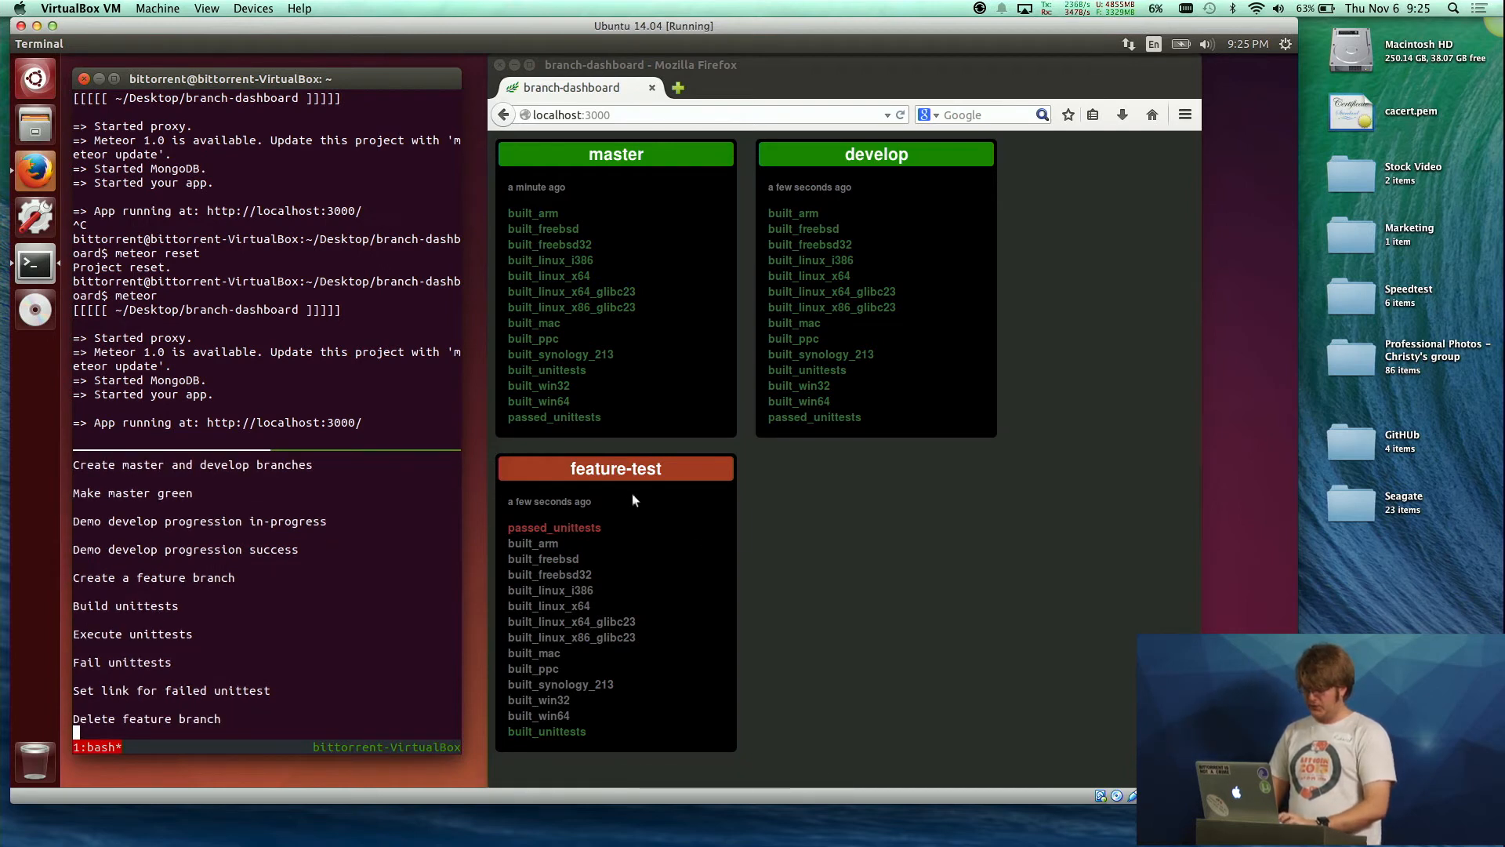
mouse_move(690, 499)
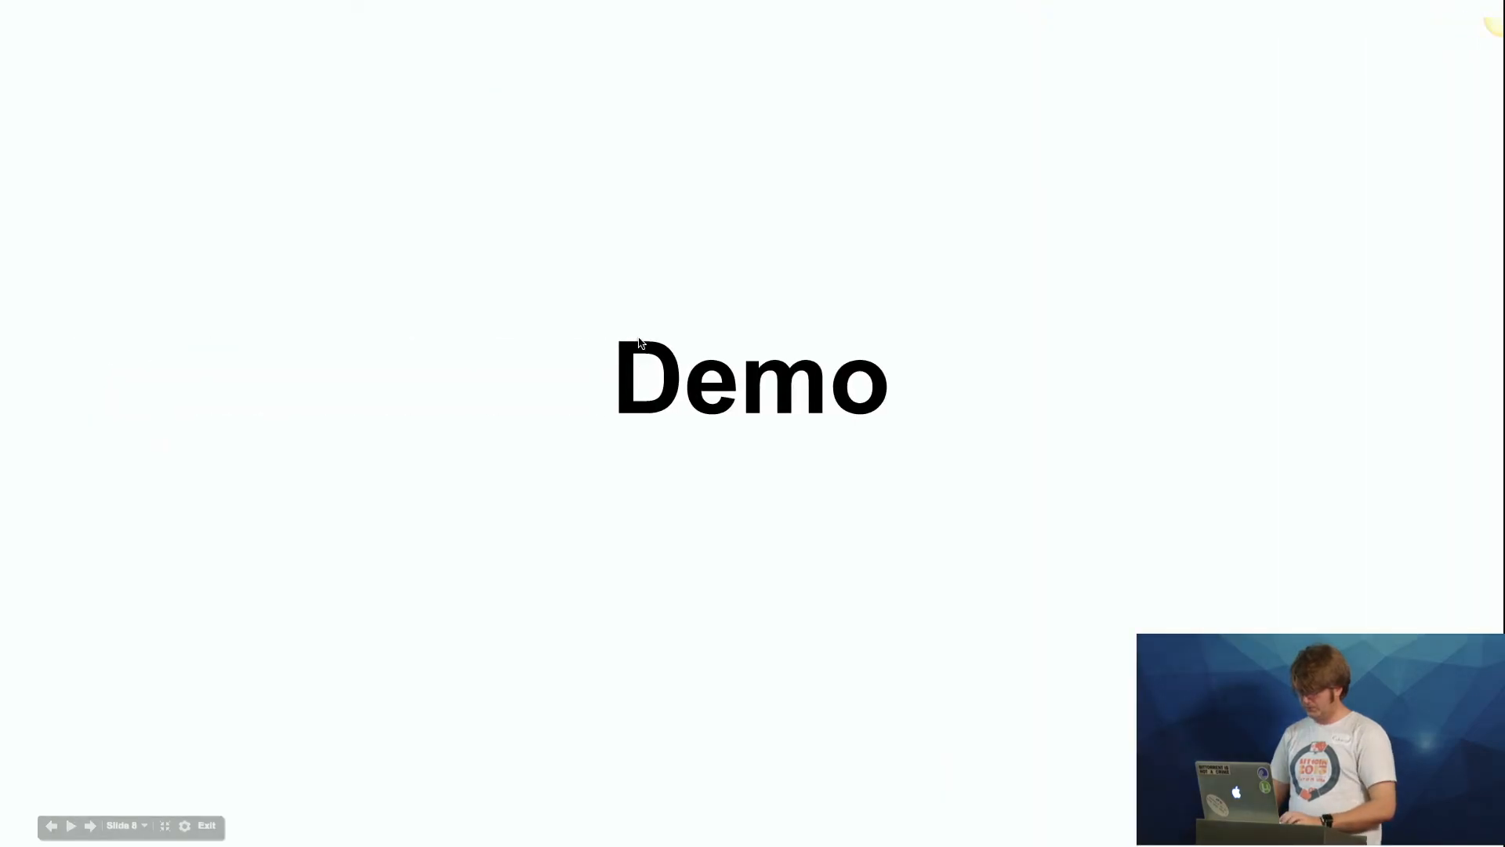
Advance the slideshow to the photo of Branch Dashboard on the office wall screen
left_click(89, 825)
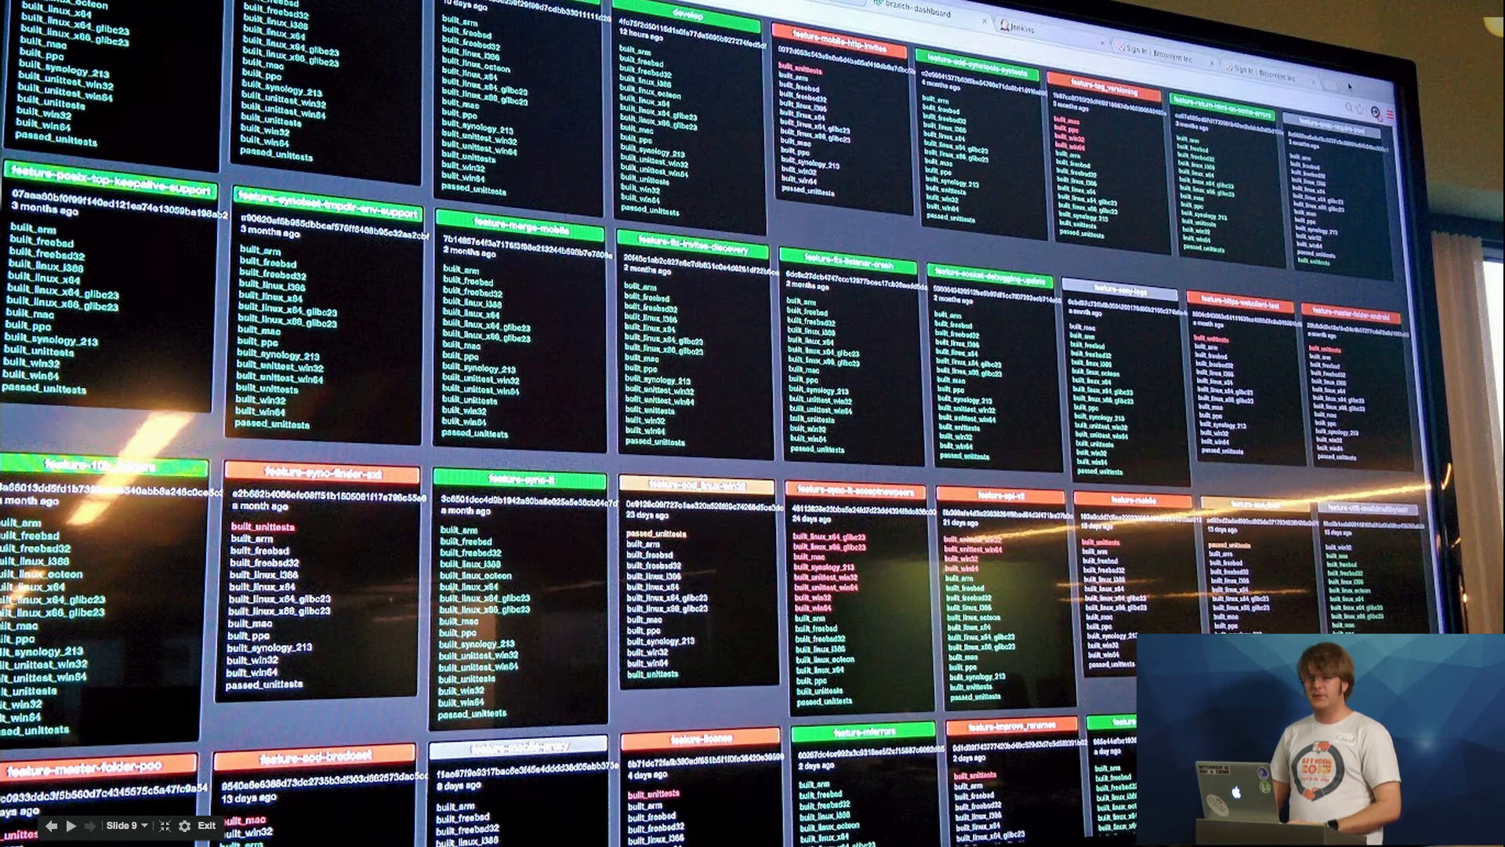